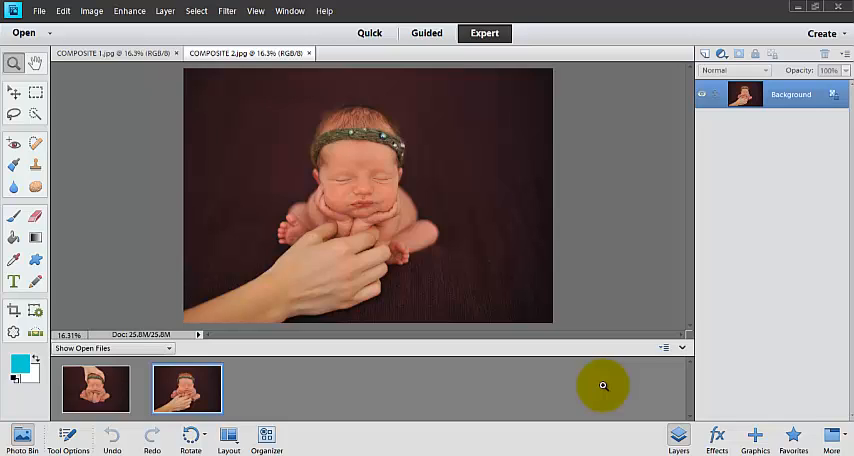
mouse_move(340, 298)
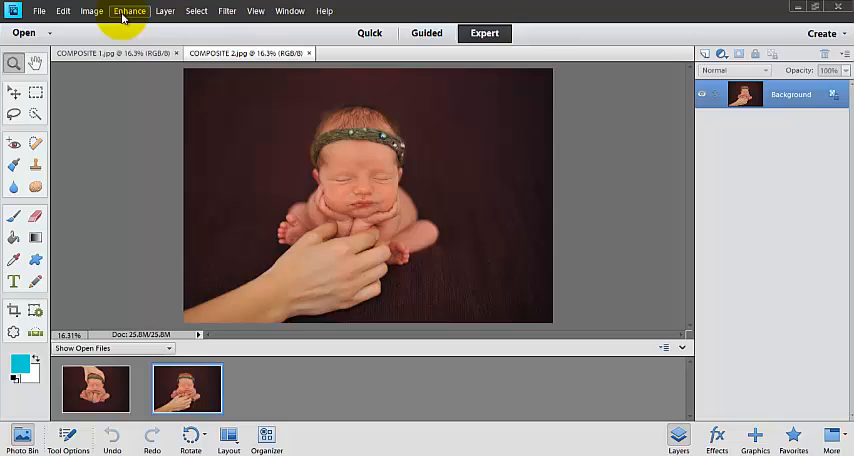
Launch Photomerge Scene Cleaner from the Enhance menu with both newborn photos
click(129, 11)
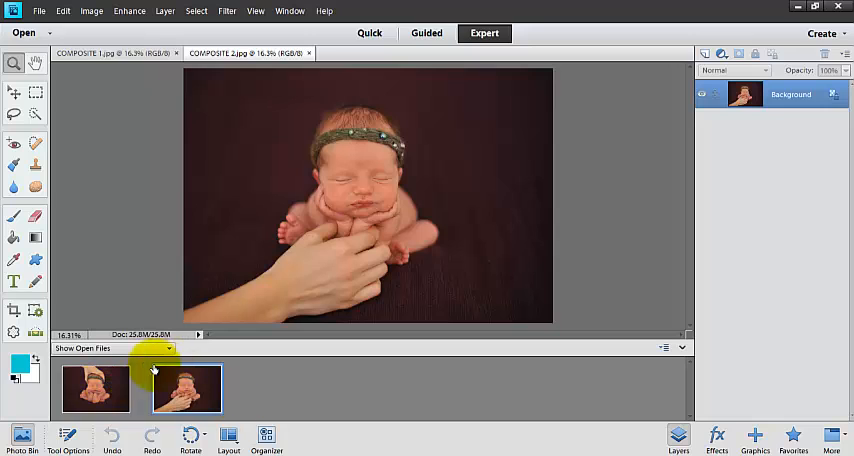
click(129, 11)
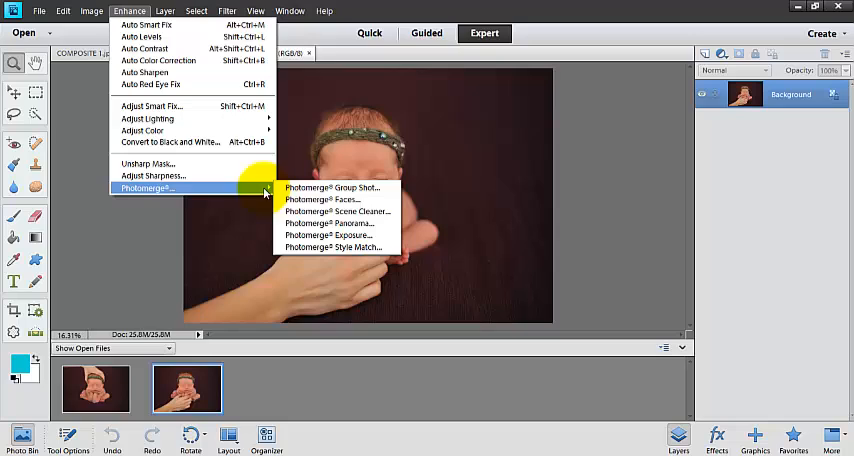
mouse_move(332, 187)
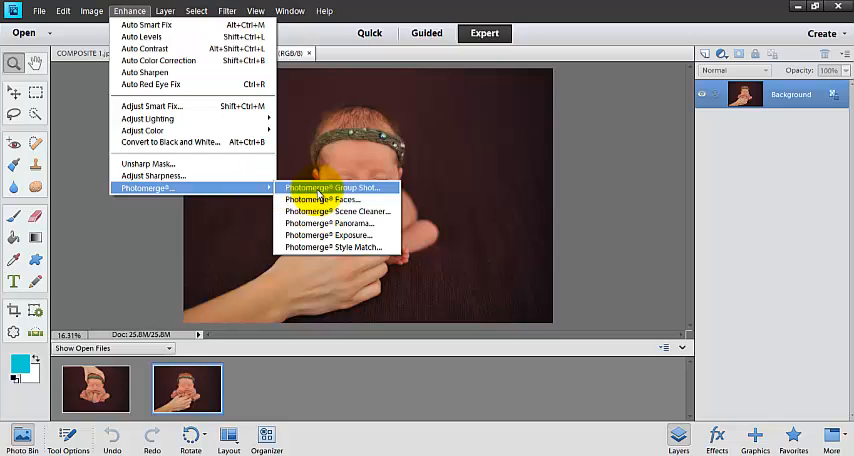
mouse_move(335, 211)
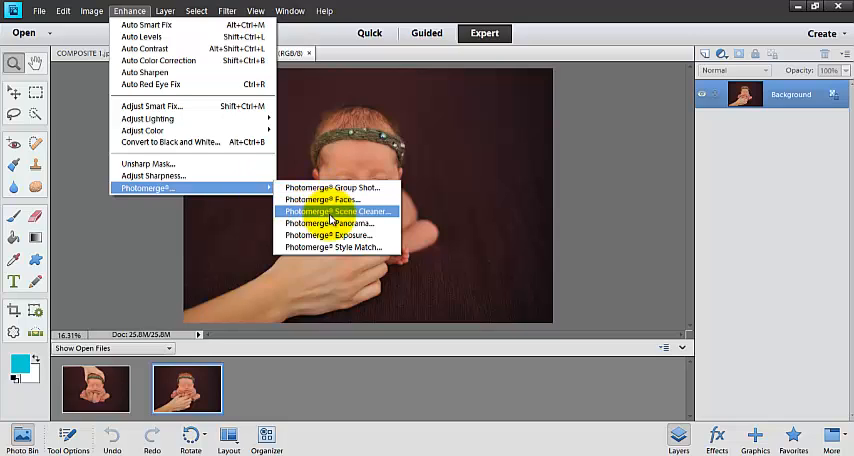
mouse_move(335, 247)
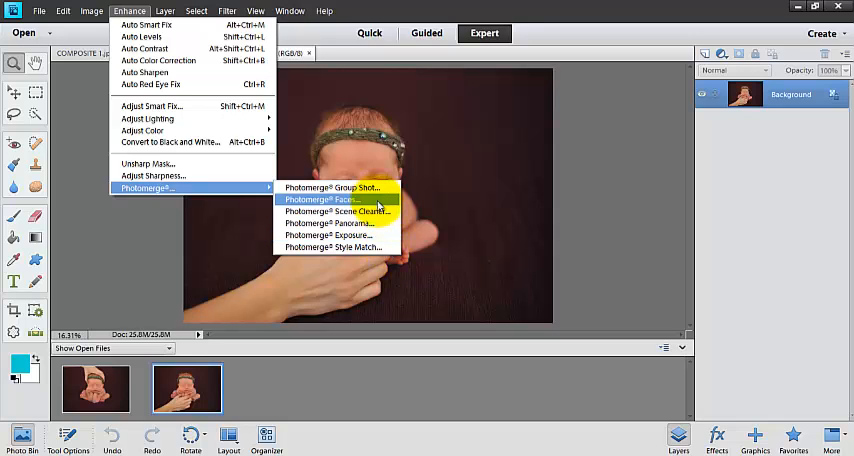
click(320, 199)
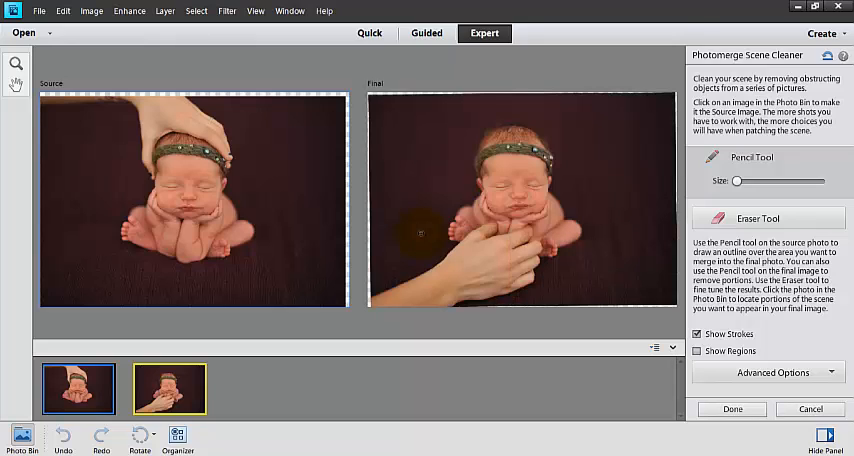
Pencil-mark the baby's hands and lower body on the source photo
click(170, 237)
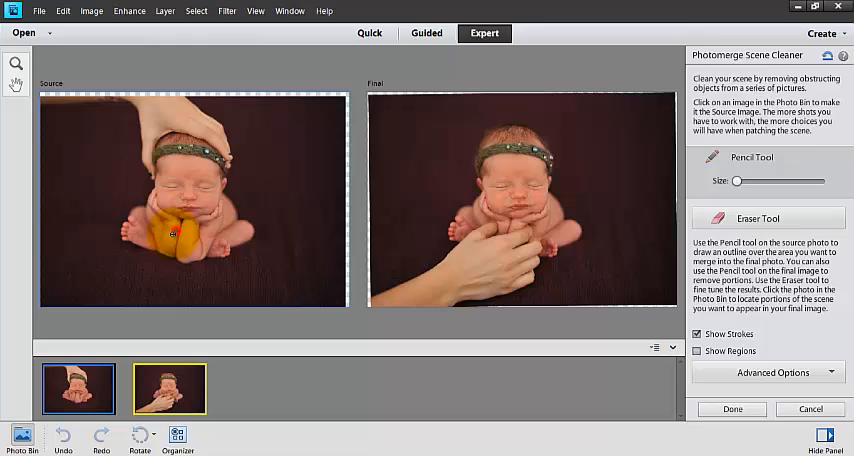
drag(170, 235, 230, 240)
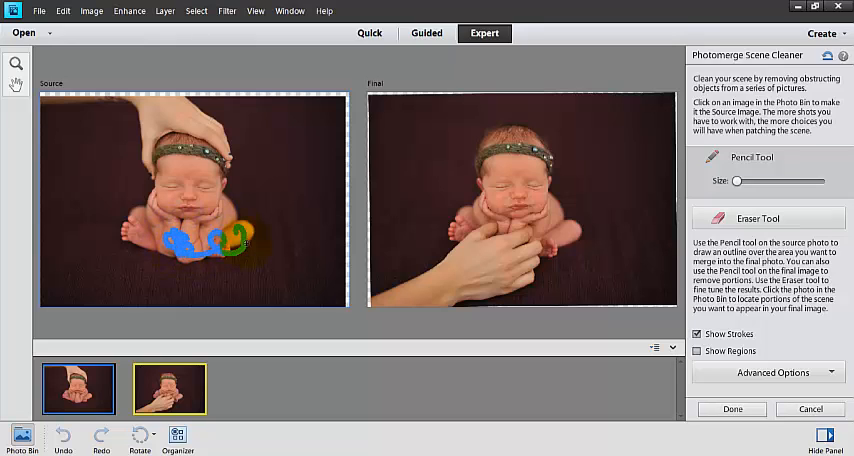
drag(130, 255, 250, 240)
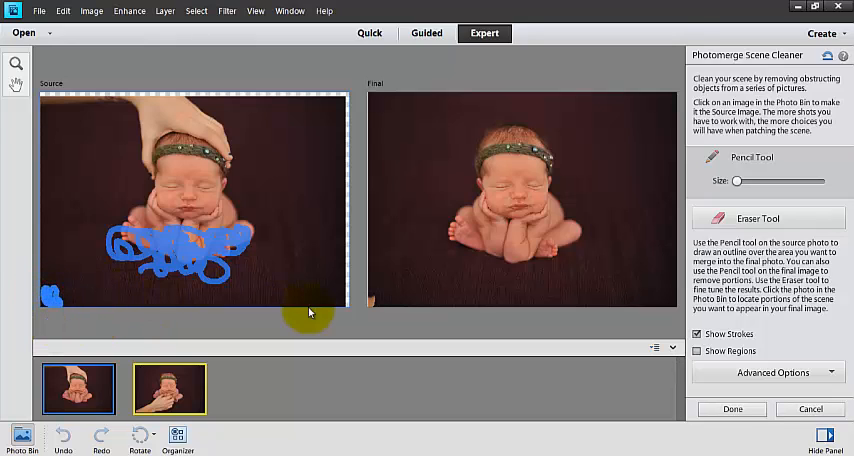
mouse_move(387, 323)
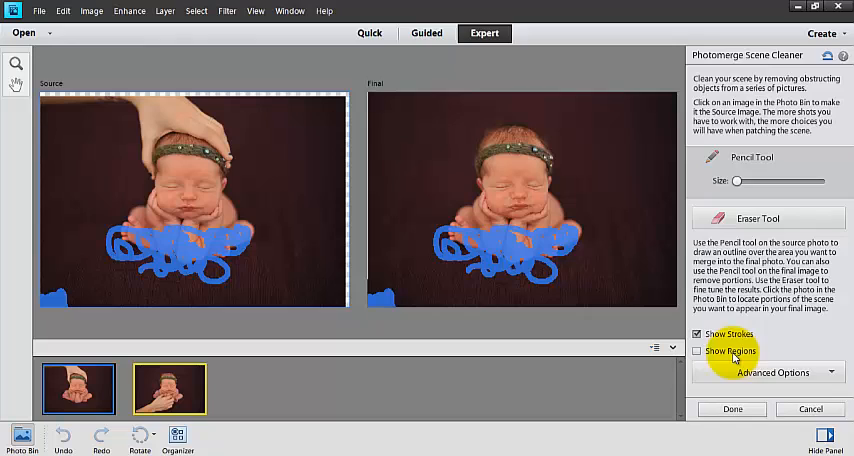
click(696, 351)
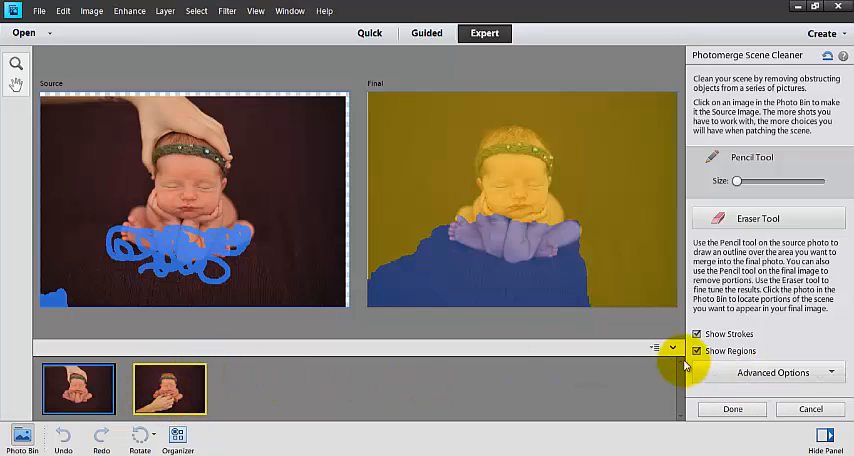
click(696, 351)
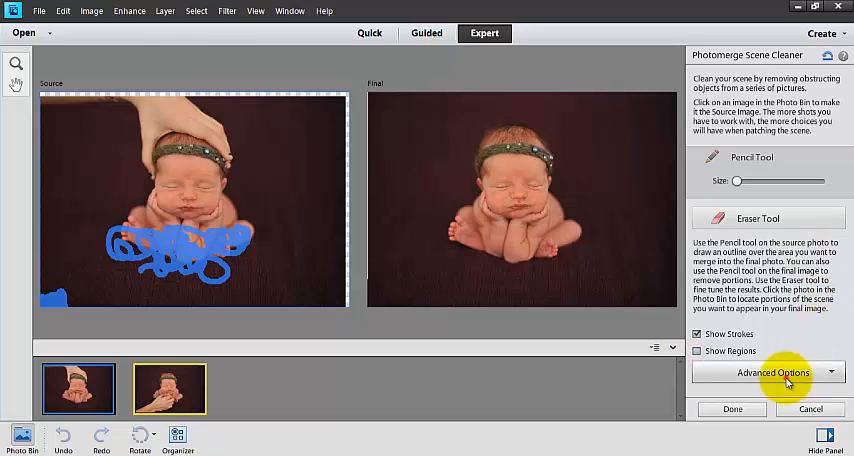
Expand Advanced Options and enable Pixel Blending
click(770, 373)
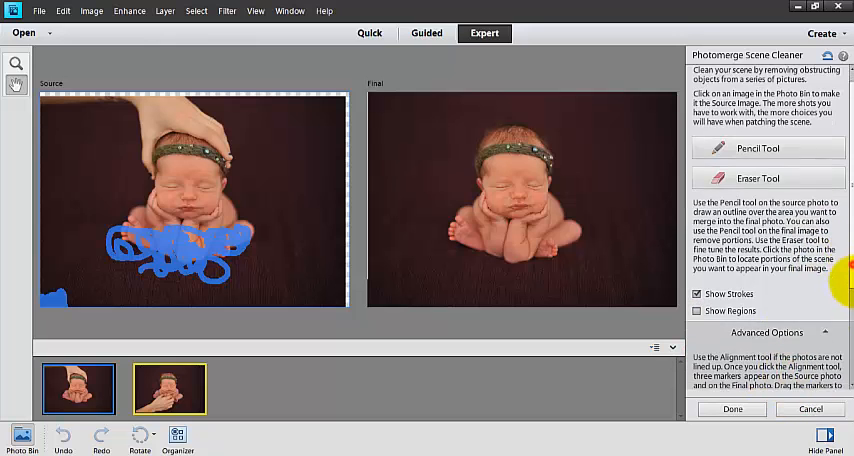
click(767, 333)
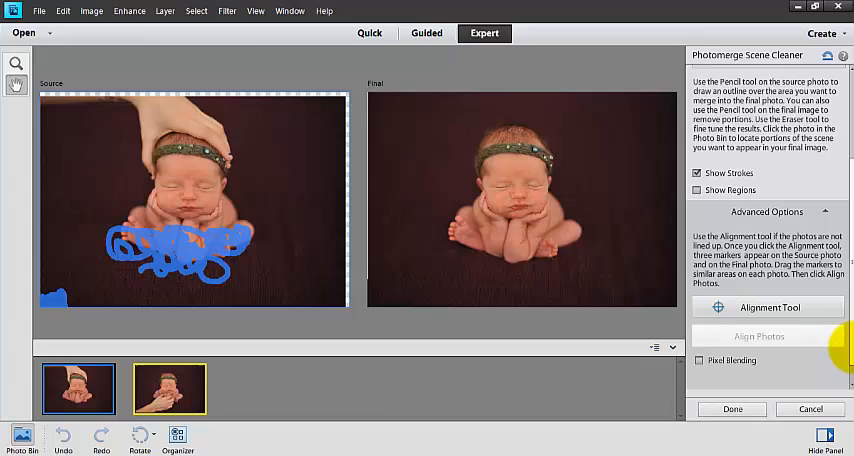
mouse_move(750, 307)
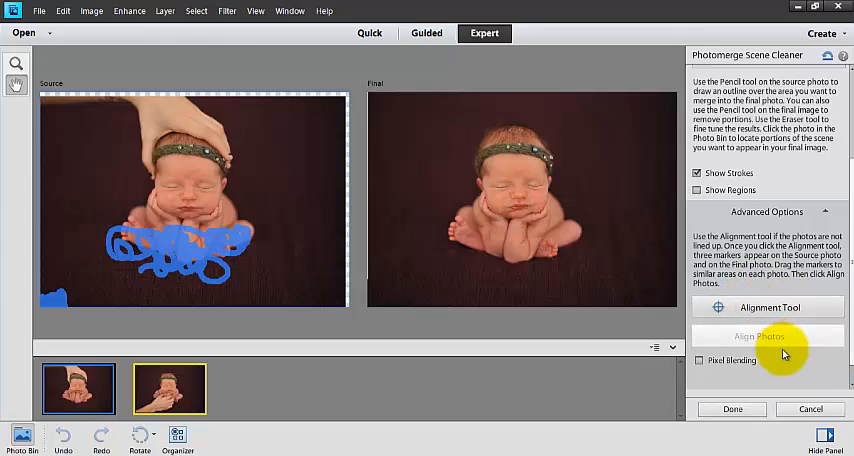
mouse_move(798, 375)
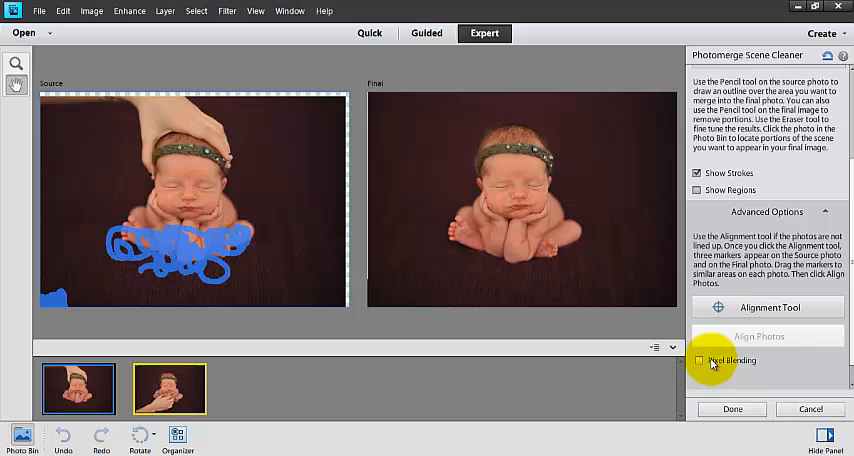
click(699, 361)
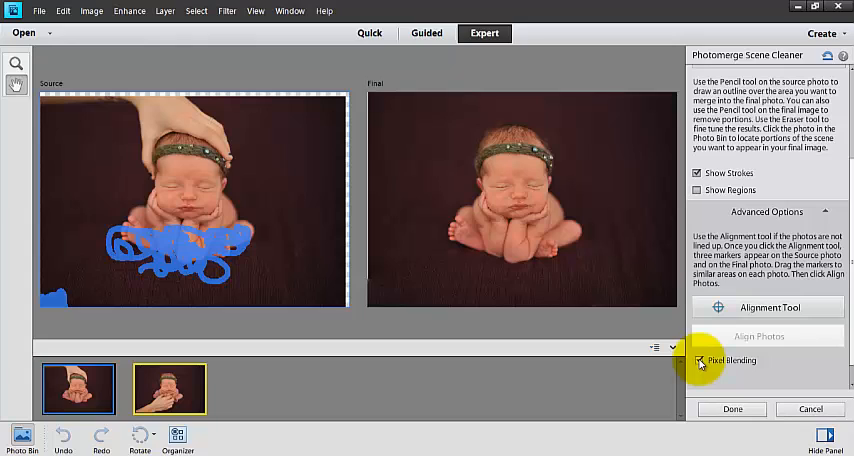
click(699, 361)
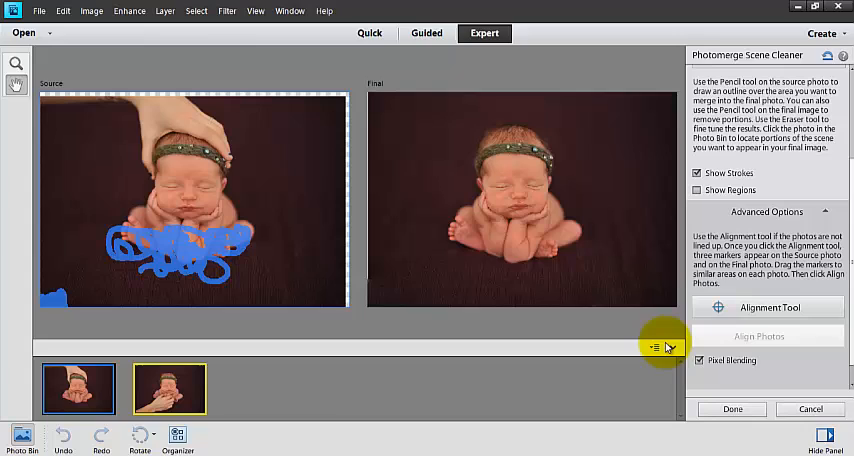
mouse_move(780, 392)
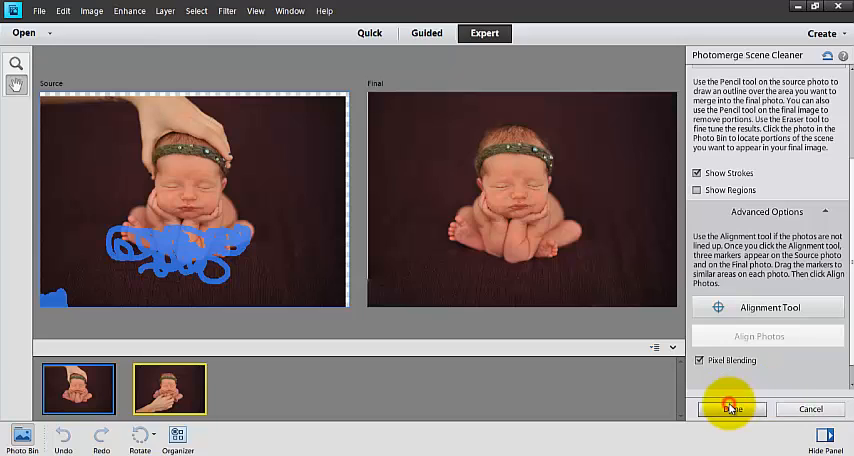
Click Done to create the Untitled-1 composite with Layer 1
click(732, 408)
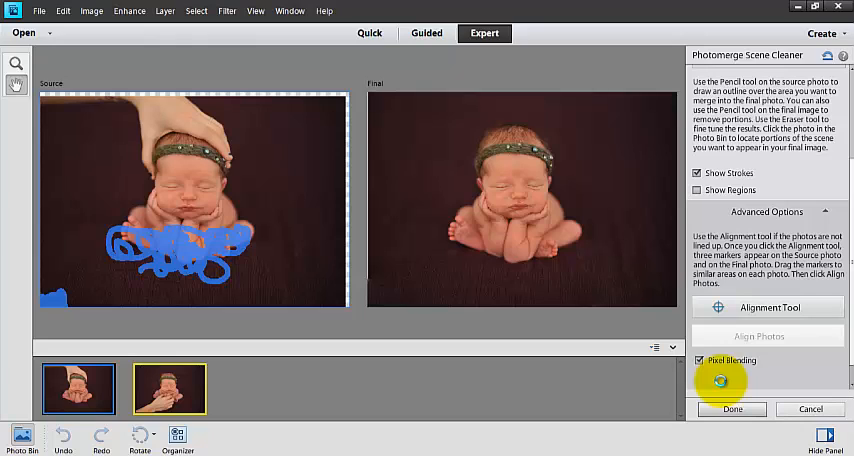
click(732, 408)
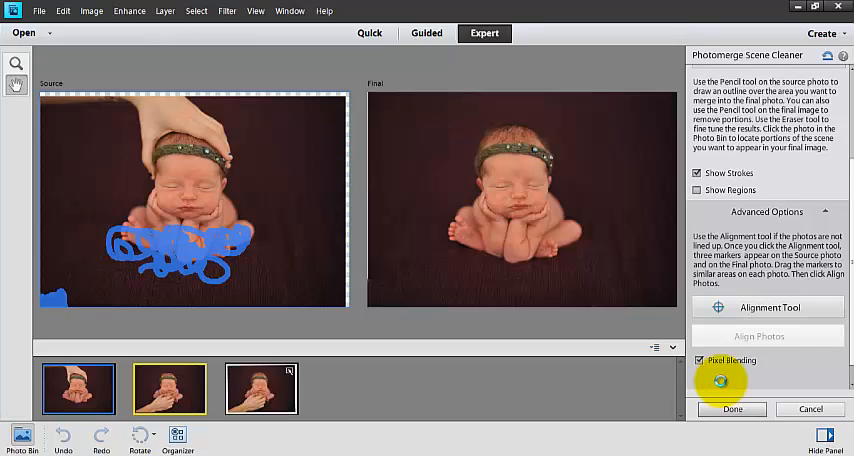
click(732, 408)
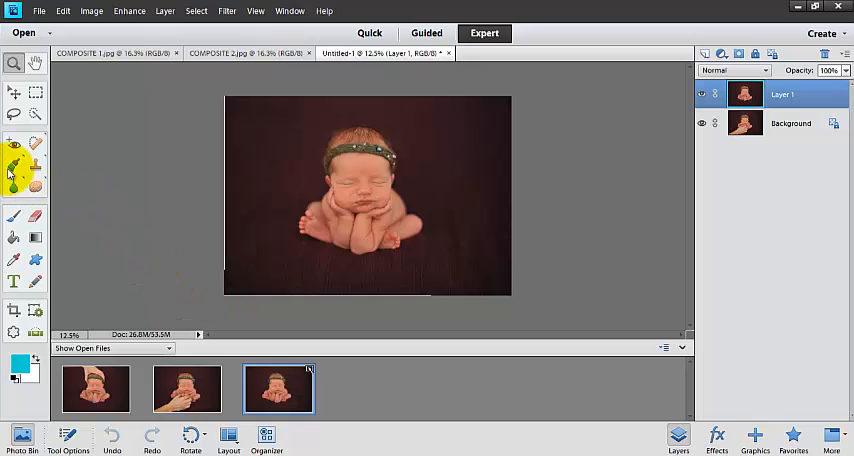
Select the Clone Stamp Tool
click(14, 165)
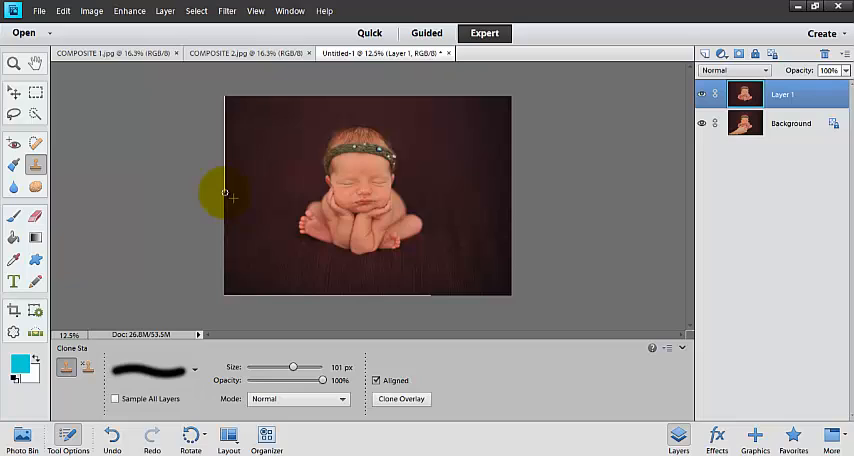
mouse_move(198, 285)
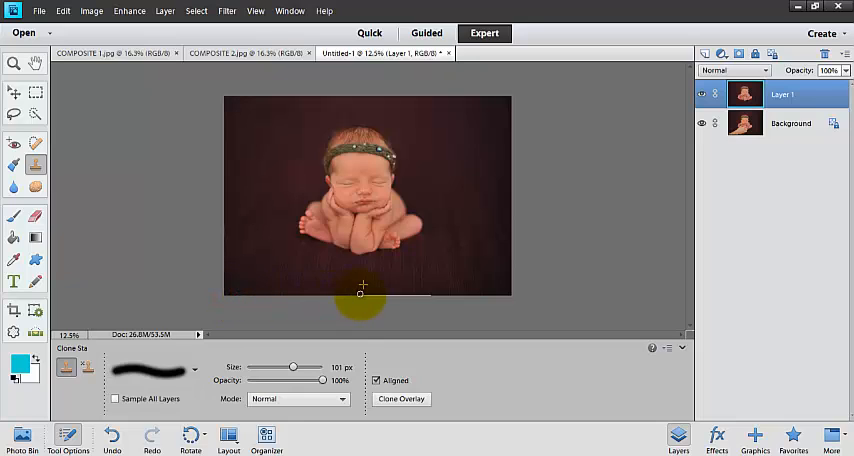
mouse_move(435, 437)
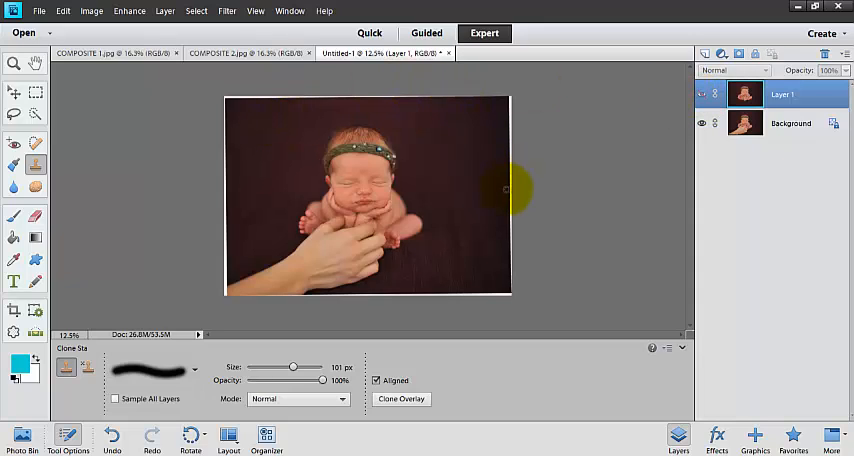
Make Layer 1 visible again in the Layers panel
click(701, 94)
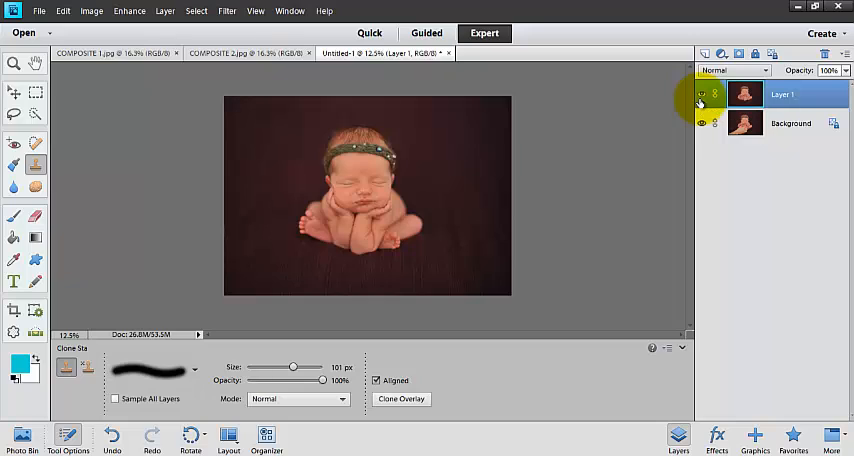
click(790, 123)
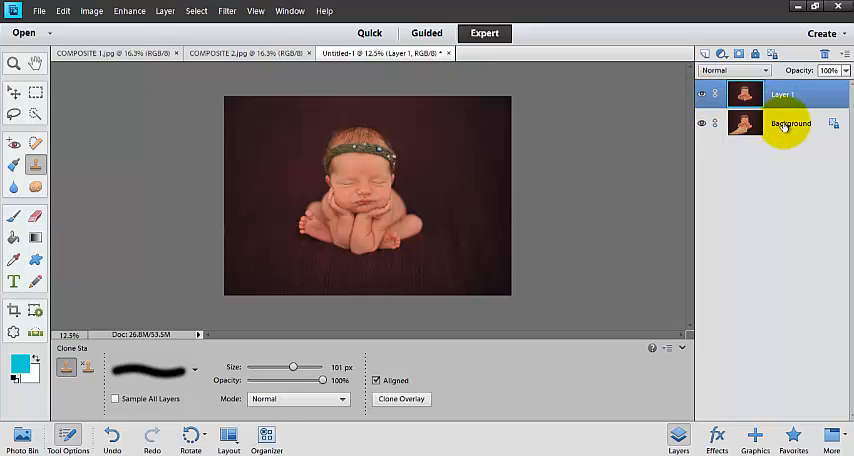